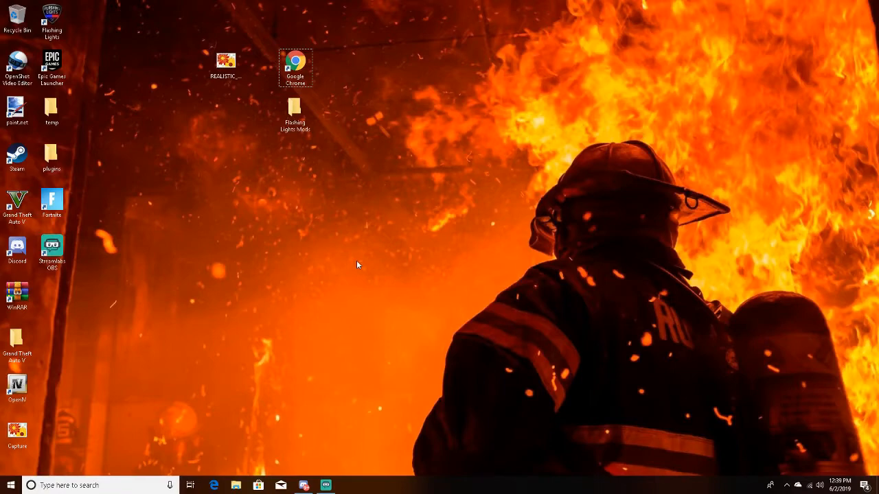
{"action": "mouse_move", "coordinate": [384, 194]}
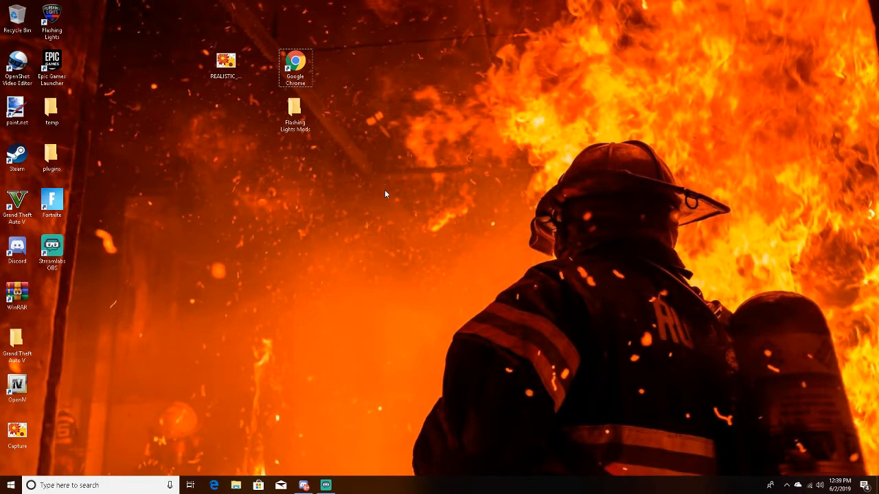
{"action": "mouse_move", "coordinate": [231, 175]}
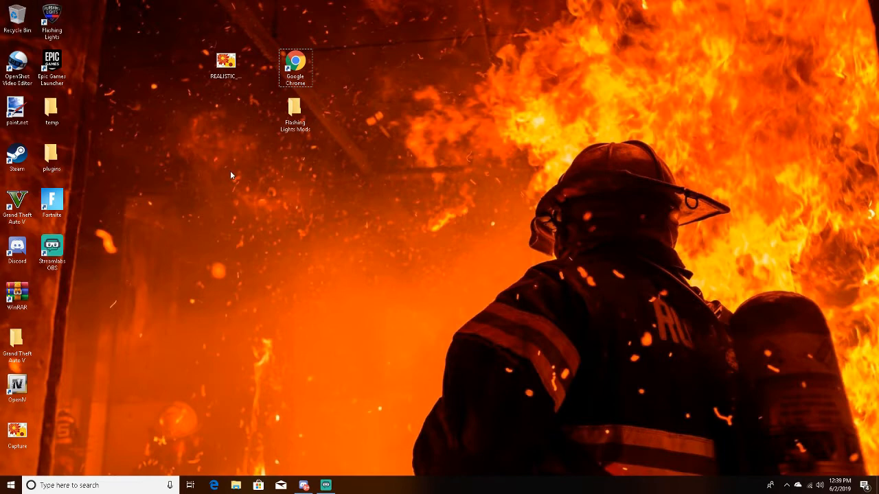
{"action": "mouse_move", "coordinate": [187, 62]}
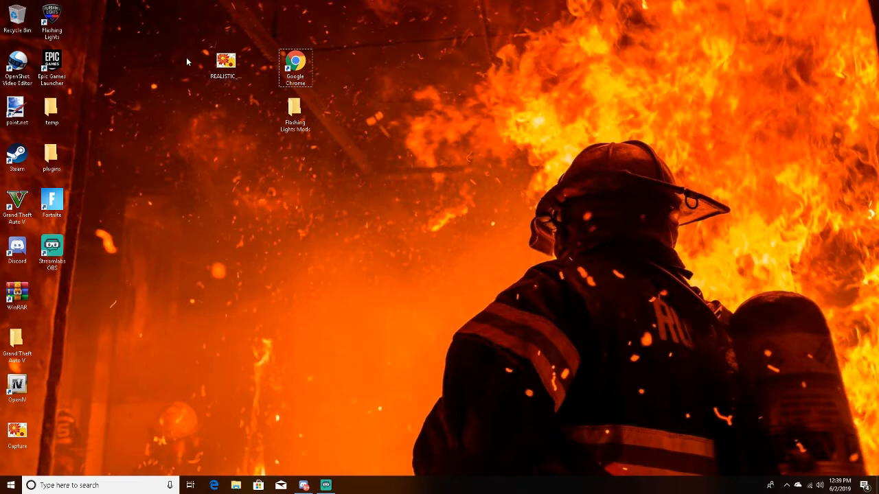
{"action": "mouse_move", "coordinate": [295, 72]}
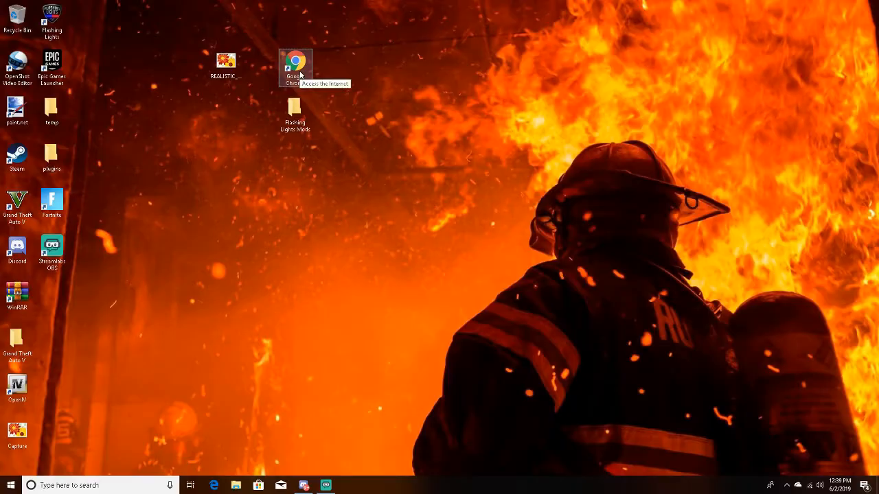
Browse flmods.com to Mods > Vehicle Textures > Police Explorer and scroll the listings
{"action": "double_click", "coordinate": [295, 62]}
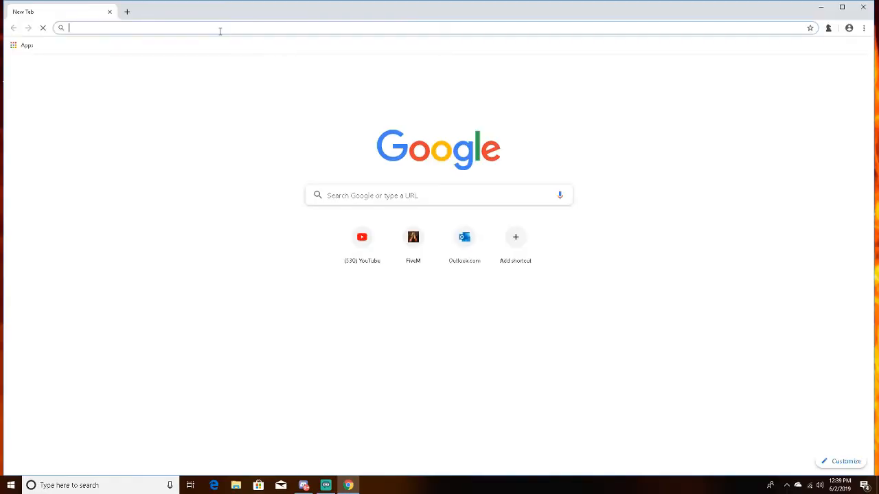
{"action": "type", "text": "flmods.com"}
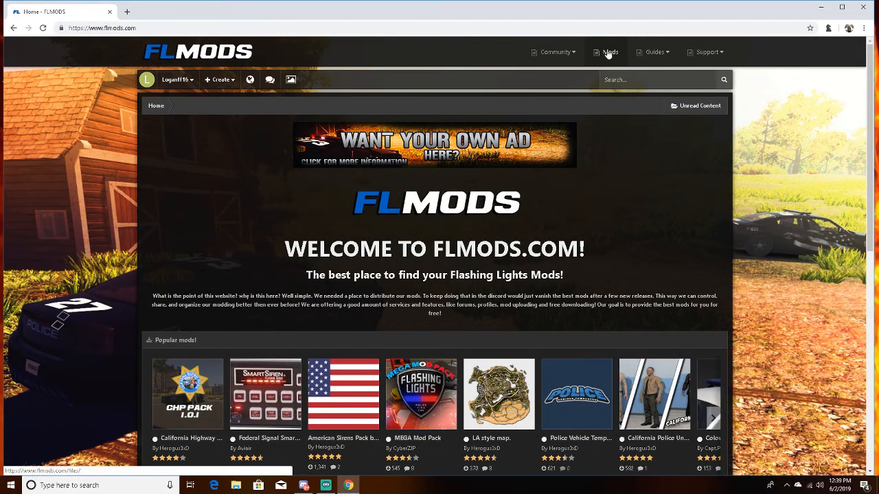
{"action": "left_click", "coordinate": [609, 52]}
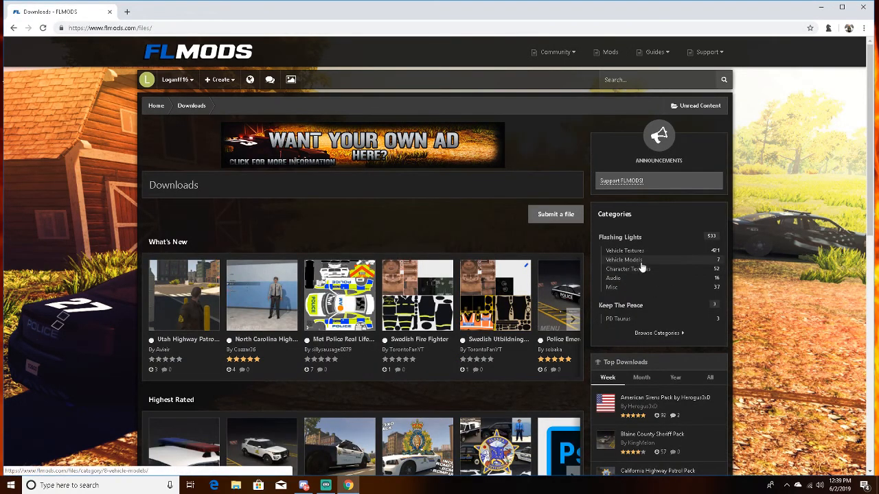
{"action": "left_click", "coordinate": [624, 250]}
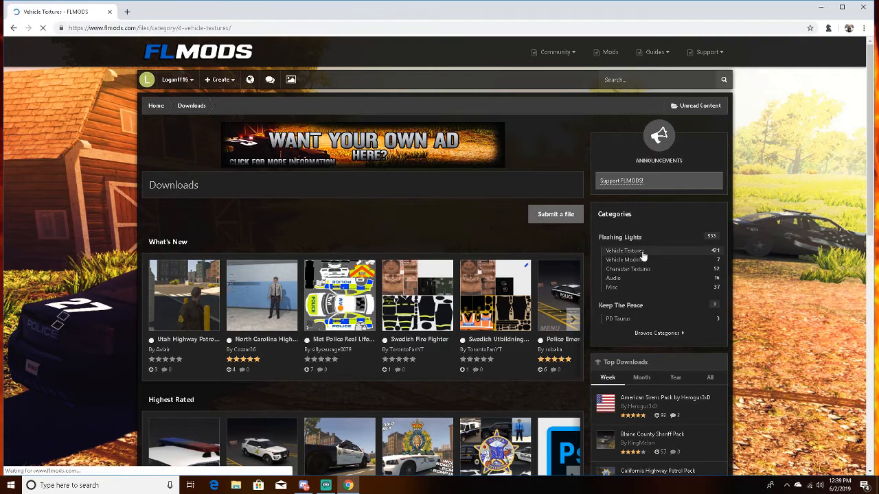
{"action": "left_click", "coordinate": [625, 250]}
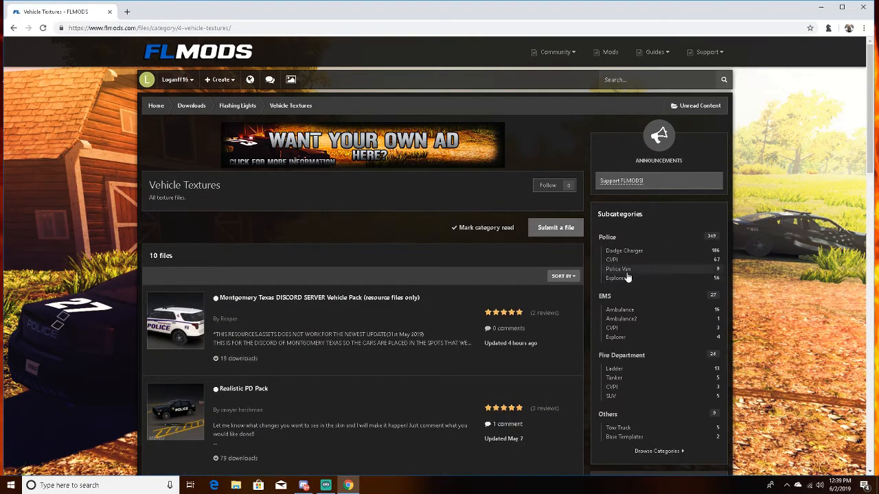
{"action": "left_click", "coordinate": [618, 269]}
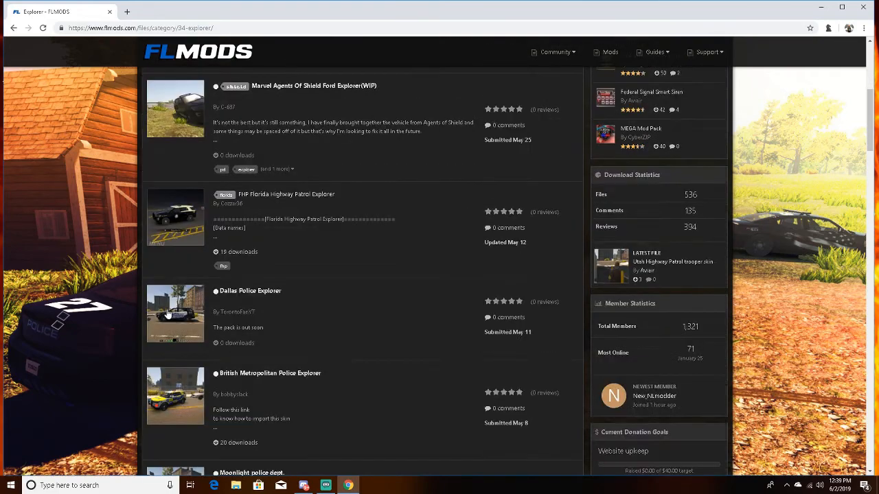
{"action": "scroll", "scroll_direction": "down", "scroll_amount": 3}
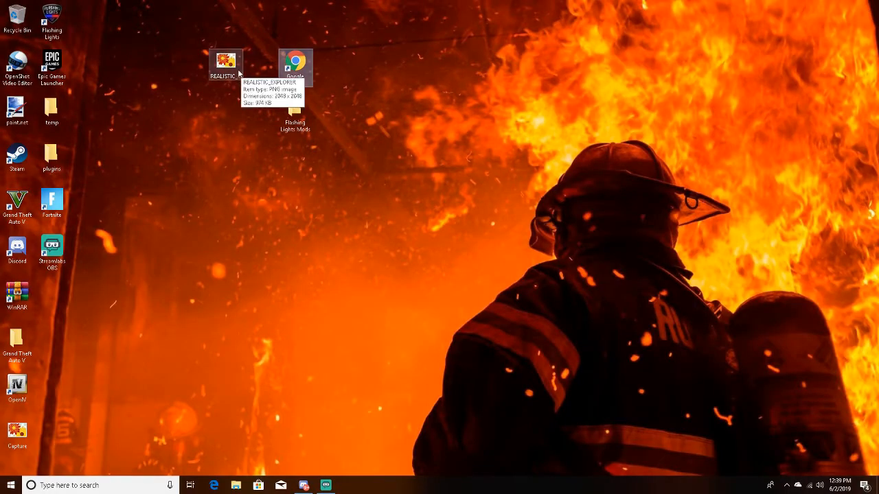
Move the skin image, launch UABE from Flashing Lights Mods, and choose File > Open
{"action": "left_click_drag", "start_coordinate": [226, 62], "coordinate": [261, 162]}
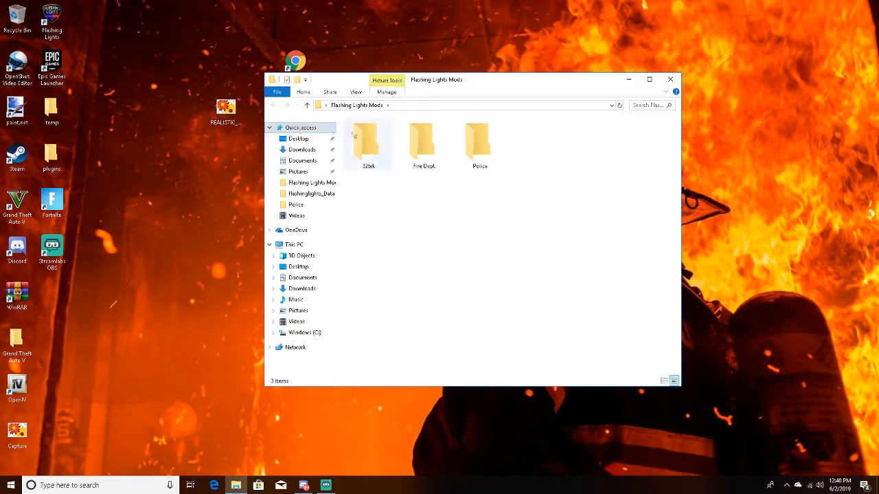
{"action": "double_click", "coordinate": [369, 141]}
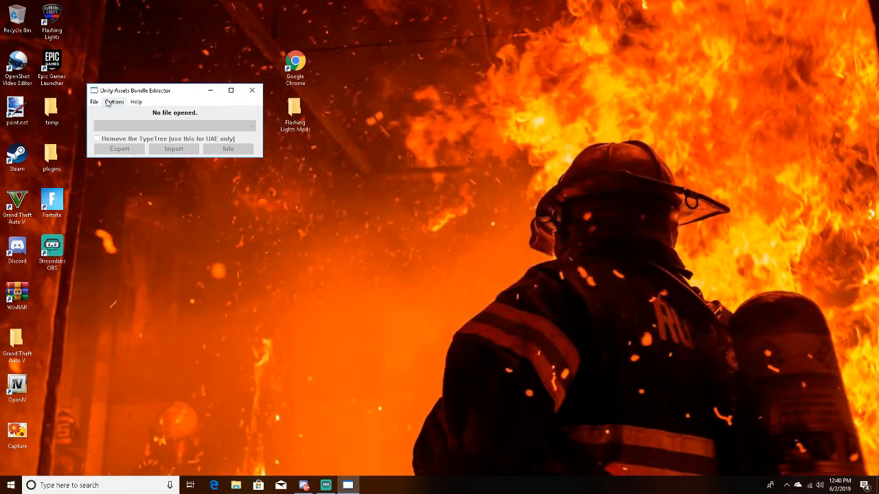
{"action": "left_click", "coordinate": [93, 102]}
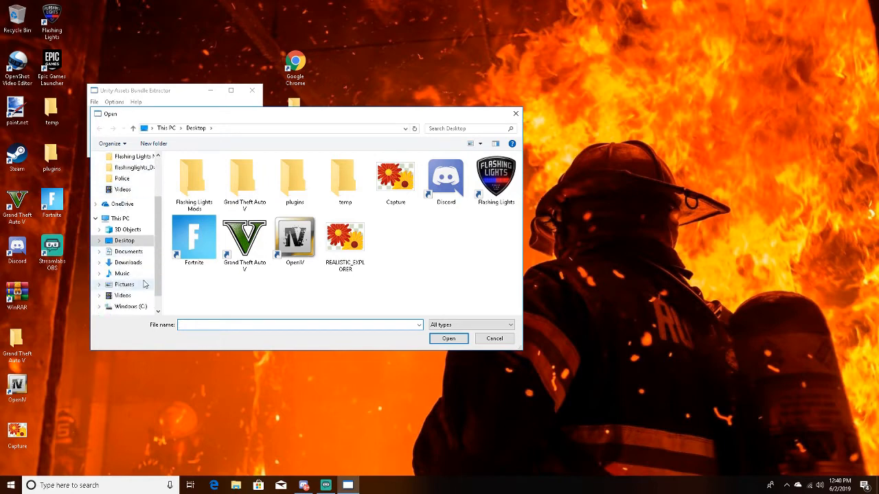
Browse to Steam\steamapps\common\Flashing Lights\flashinglights_Data and open resources.assets
{"action": "left_click", "coordinate": [130, 284]}
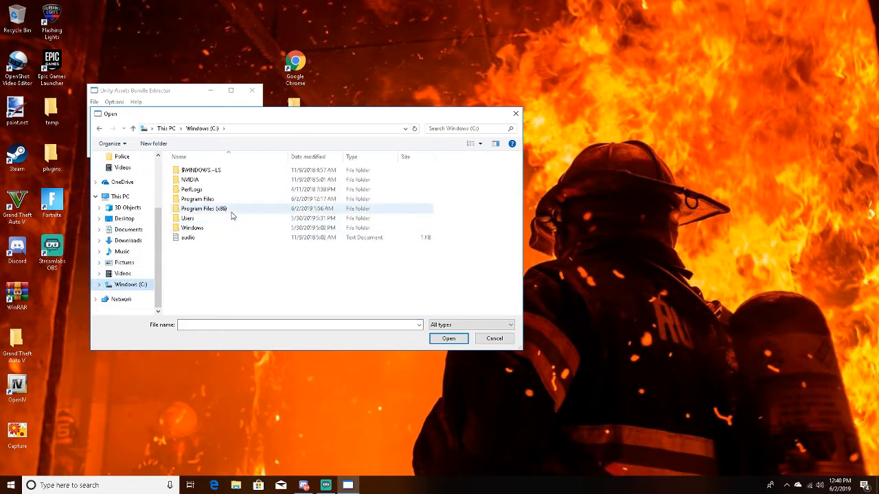
{"action": "mouse_move", "coordinate": [218, 211]}
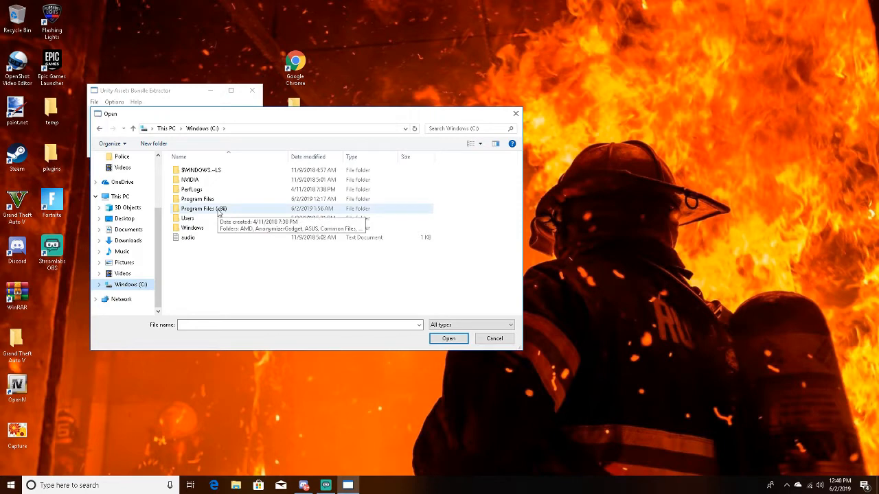
{"action": "double_click", "coordinate": [204, 208]}
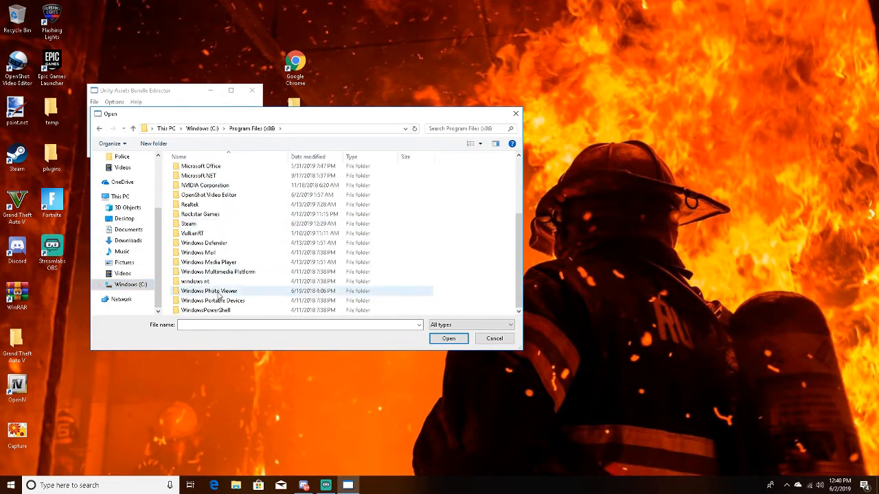
{"action": "double_click", "coordinate": [189, 223]}
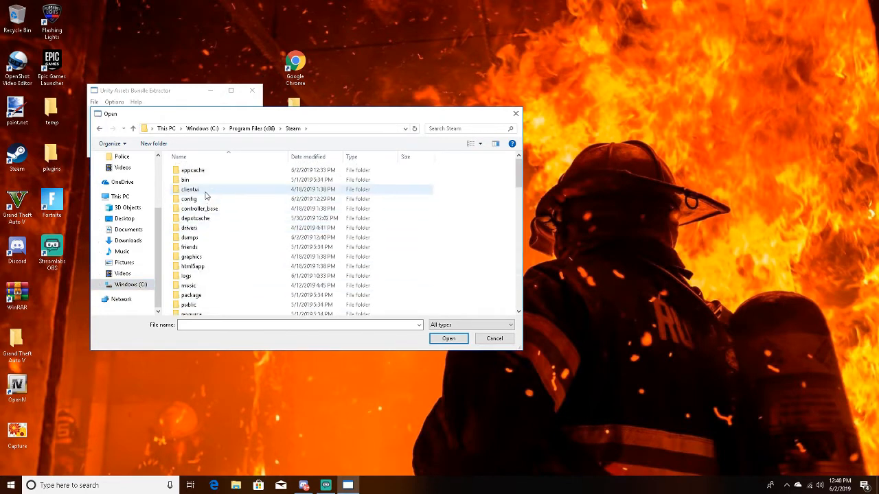
{"action": "scroll", "scroll_direction": "down", "scroll_amount": 3}
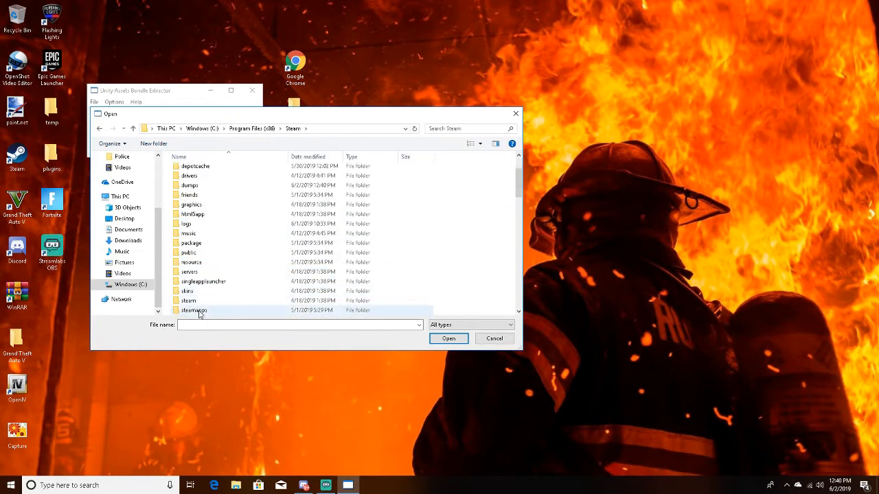
{"action": "double_click", "coordinate": [194, 310]}
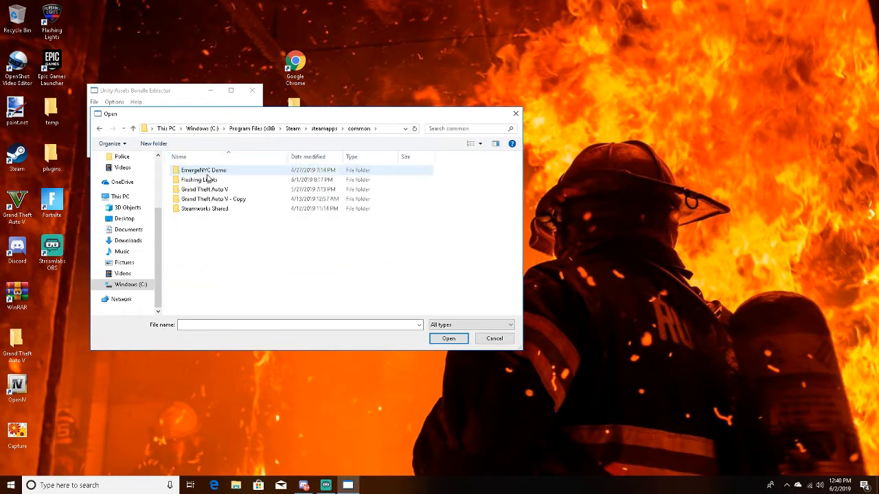
{"action": "double_click", "coordinate": [199, 179]}
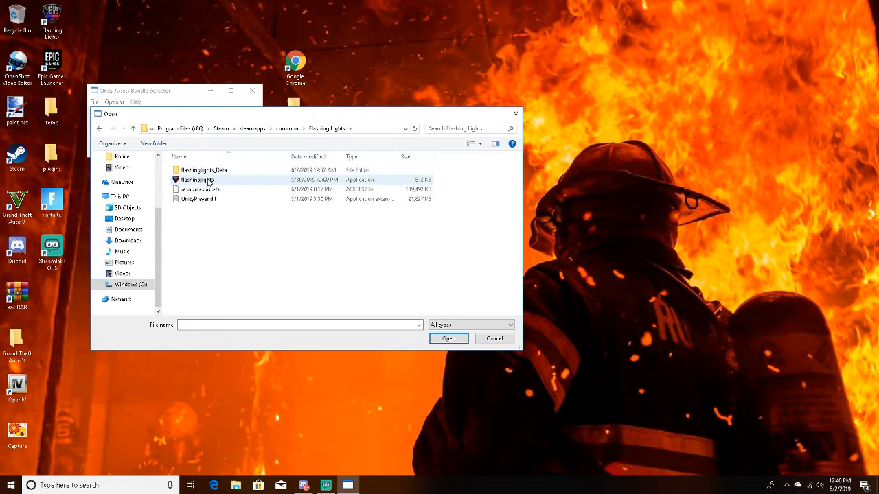
{"action": "double_click", "coordinate": [204, 170]}
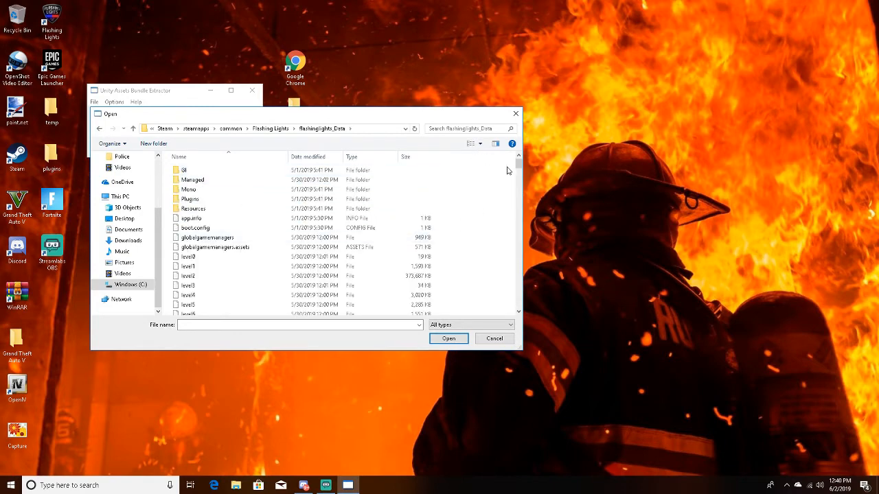
{"action": "scroll", "scroll_direction": "down", "scroll_amount": 3}
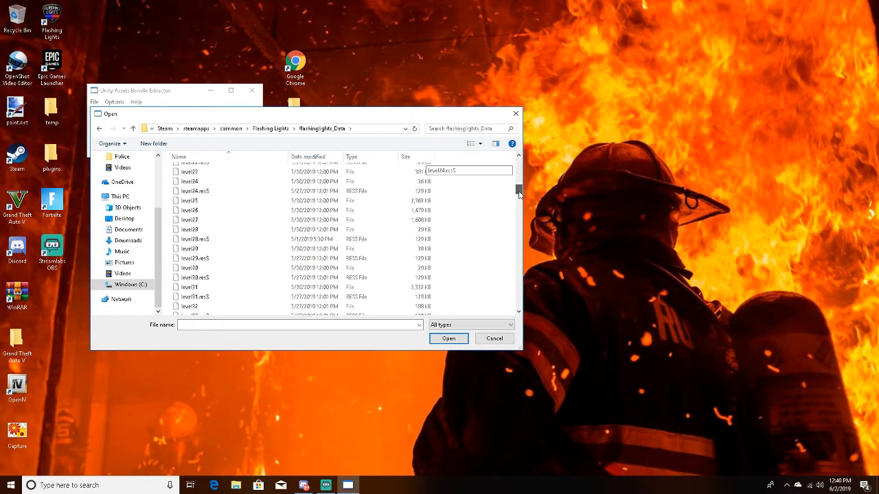
{"action": "scroll", "scroll_direction": "down", "scroll_amount": 3}
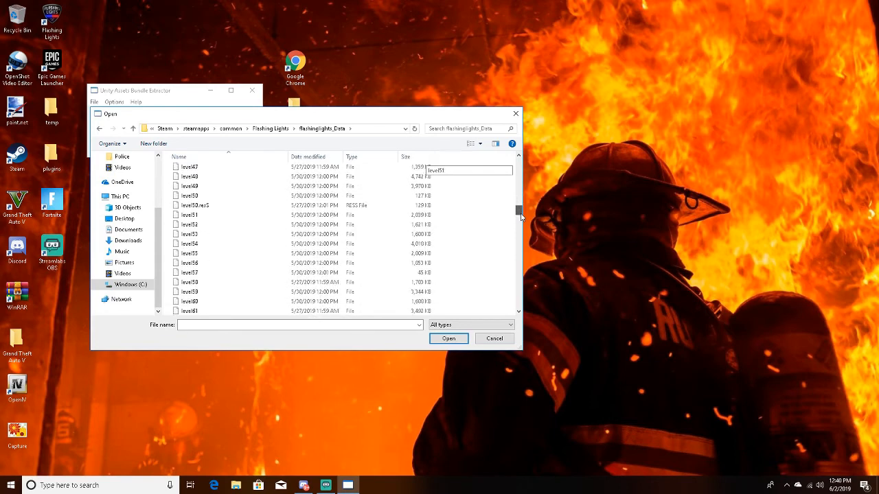
{"action": "scroll", "scroll_direction": "down", "scroll_amount": 3}
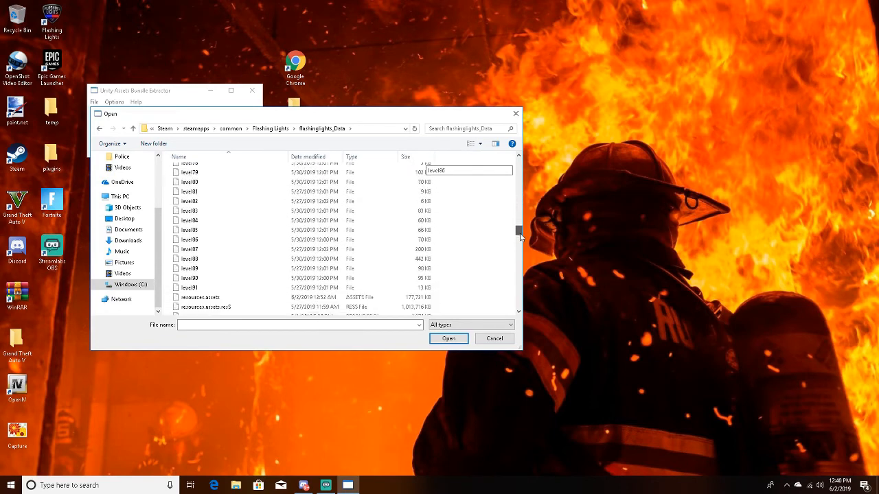
{"action": "left_click", "coordinate": [199, 269]}
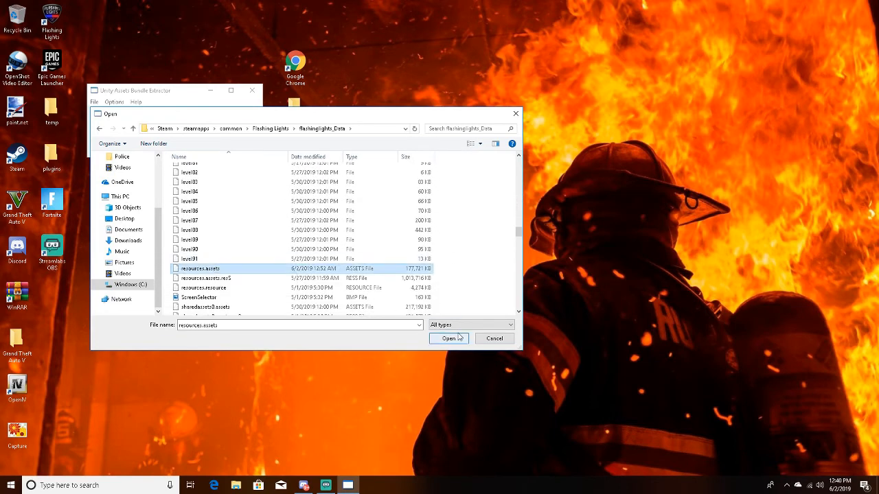
{"action": "left_click", "coordinate": [494, 339]}
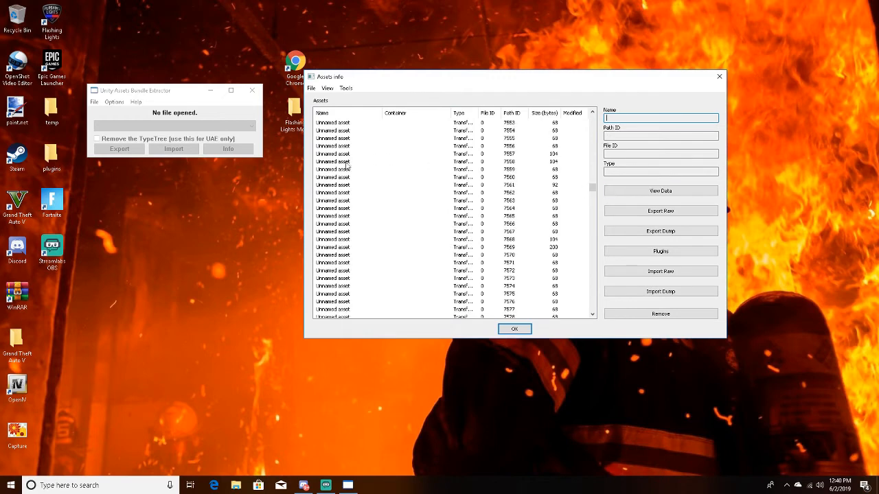
{"action": "left_click", "coordinate": [333, 153]}
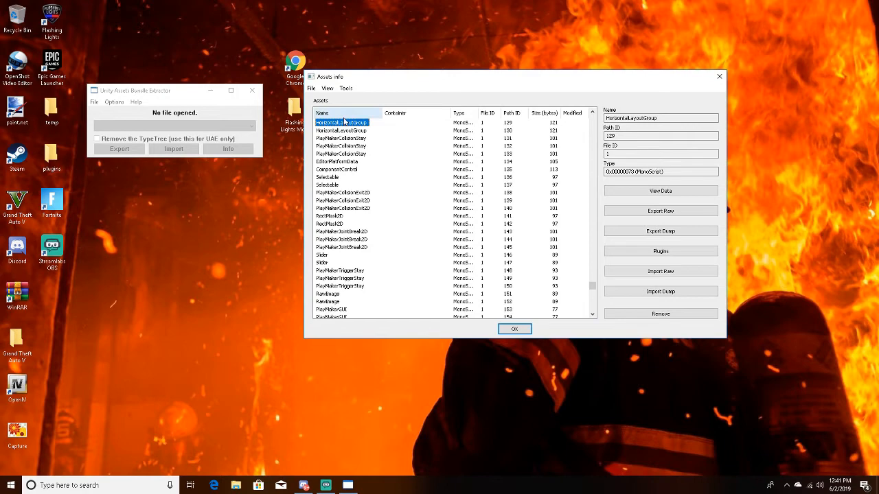
{"action": "left_click", "coordinate": [327, 88]}
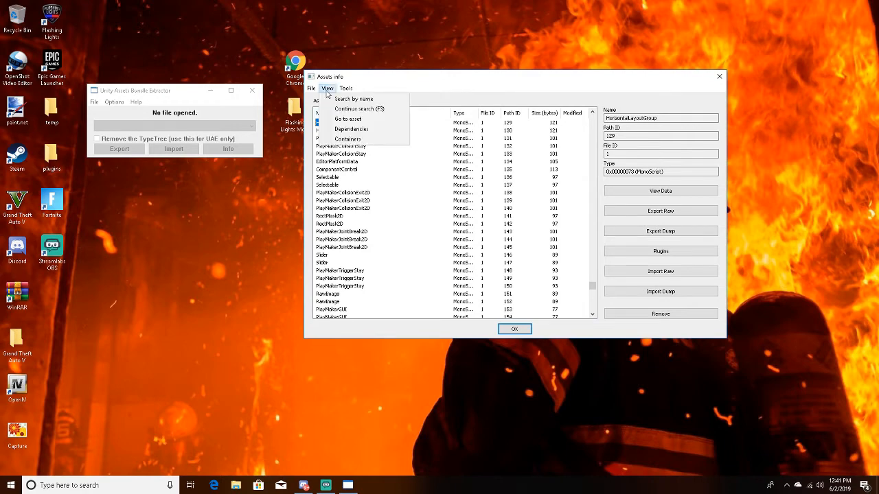
{"action": "mouse_move", "coordinate": [353, 99]}
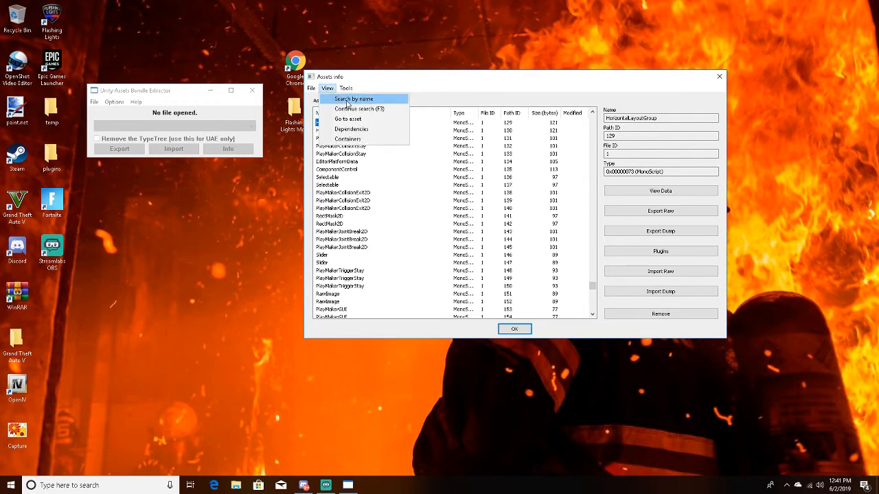
Search the assets by name for the Veh_Fex-01 exterior texture
{"action": "left_click", "coordinate": [352, 99]}
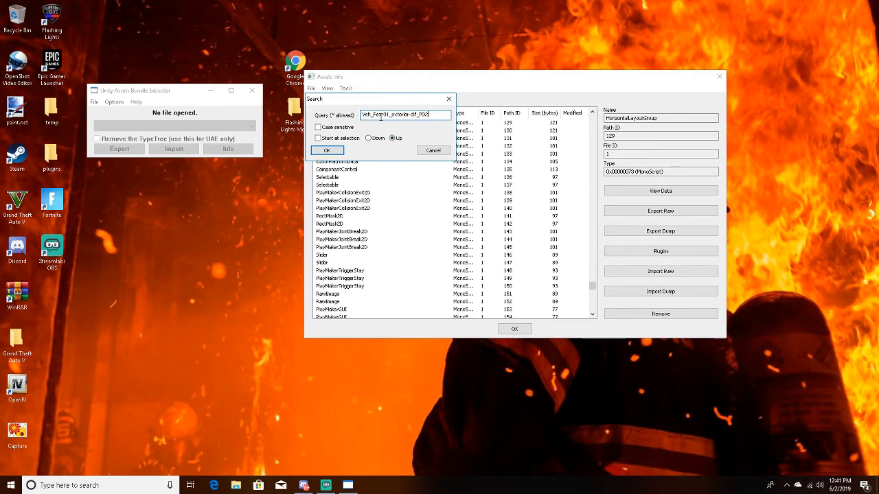
{"action": "left_click", "coordinate": [327, 150]}
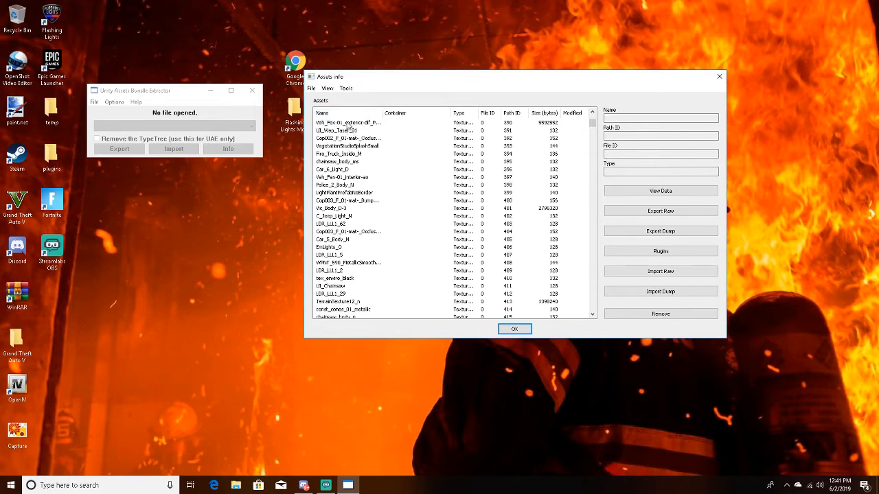
Load the Desktop police skin PNG into the exterior texture and confirm the compression quality
{"action": "left_click", "coordinate": [347, 123]}
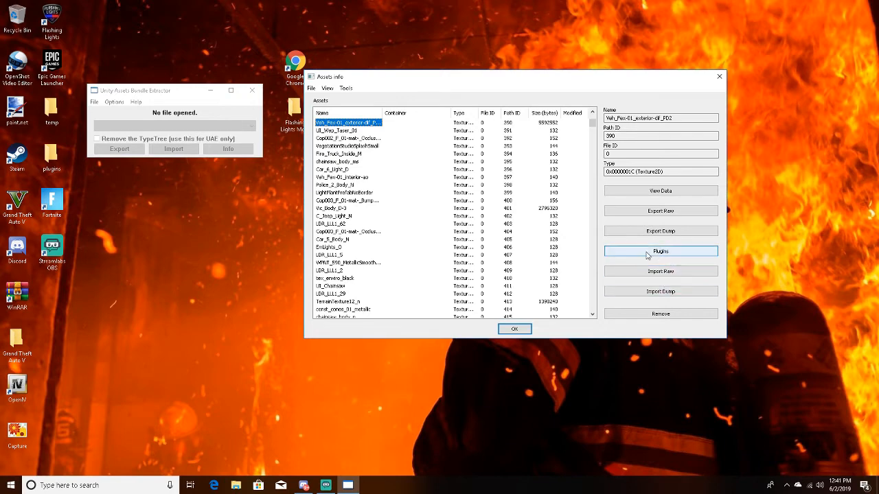
{"action": "left_click", "coordinate": [660, 251]}
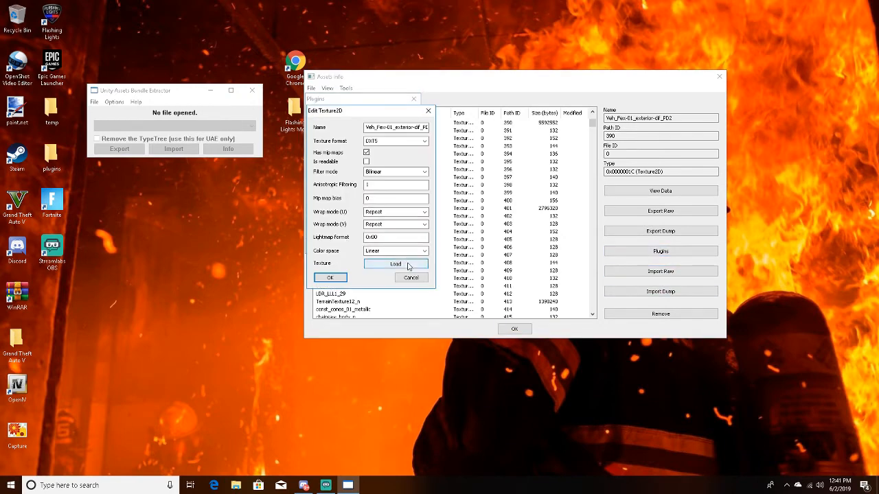
{"action": "left_click", "coordinate": [396, 264]}
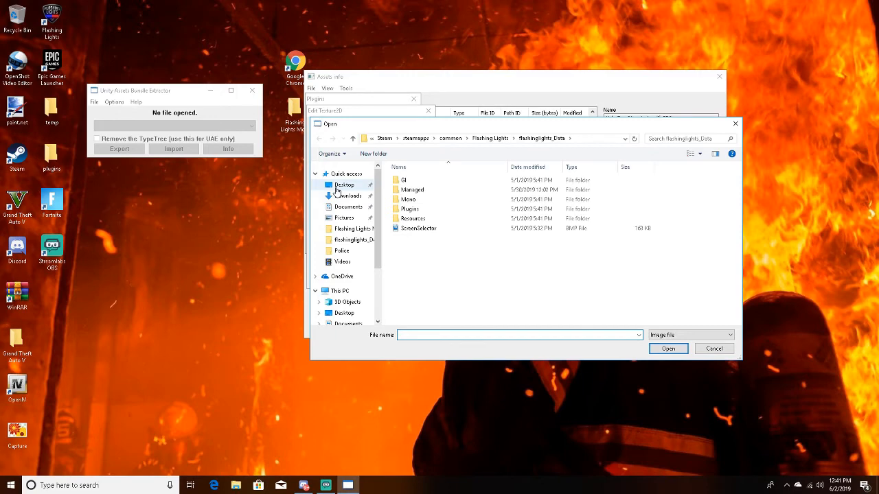
{"action": "left_click", "coordinate": [344, 185]}
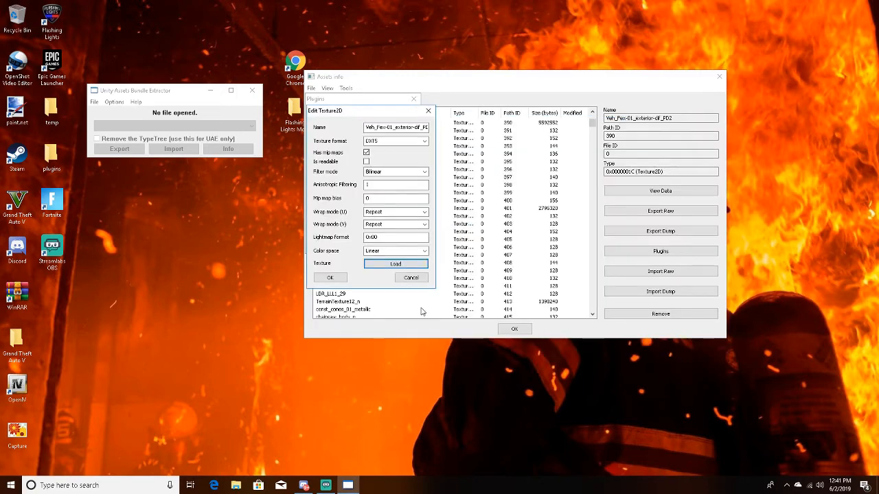
{"action": "left_click", "coordinate": [396, 263]}
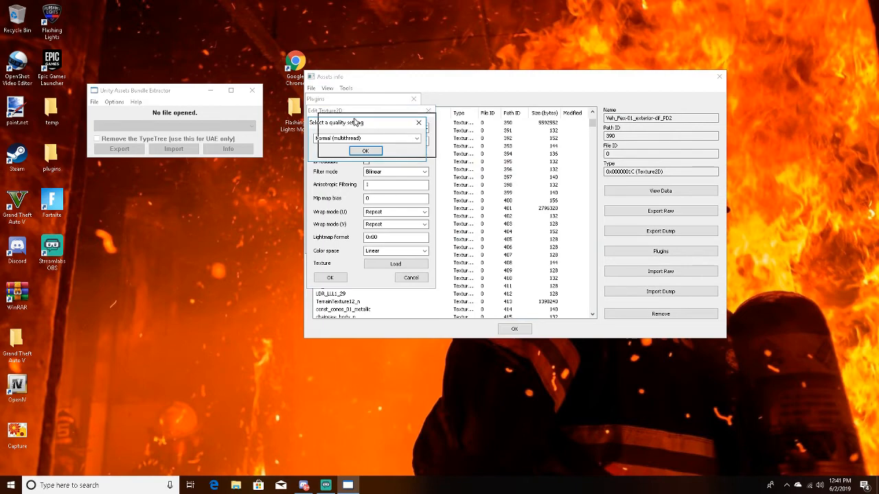
{"action": "left_click", "coordinate": [366, 151]}
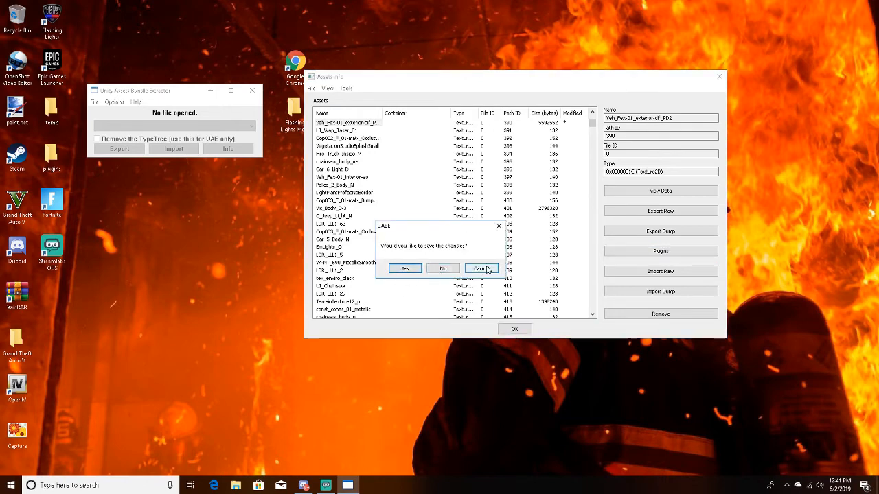
Save the modified resources.assets to the Desktop, close UABE, and reposition the file icon
{"action": "left_click", "coordinate": [404, 268]}
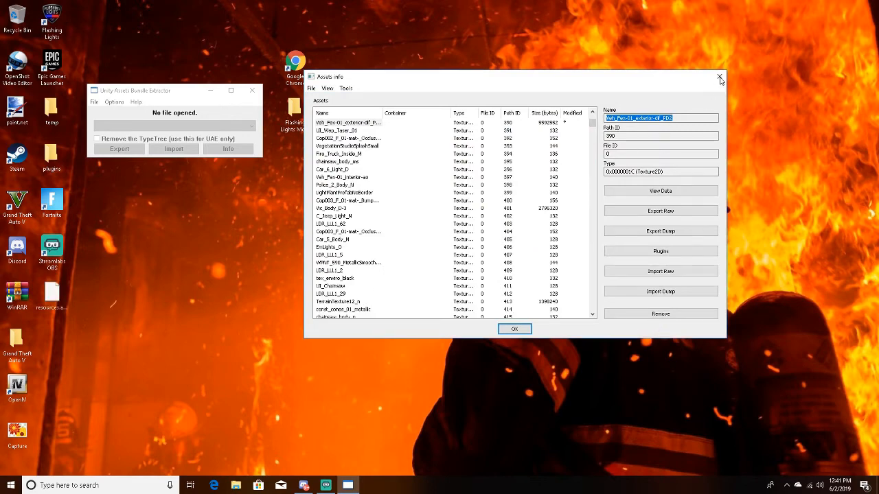
{"action": "left_click", "coordinate": [720, 77]}
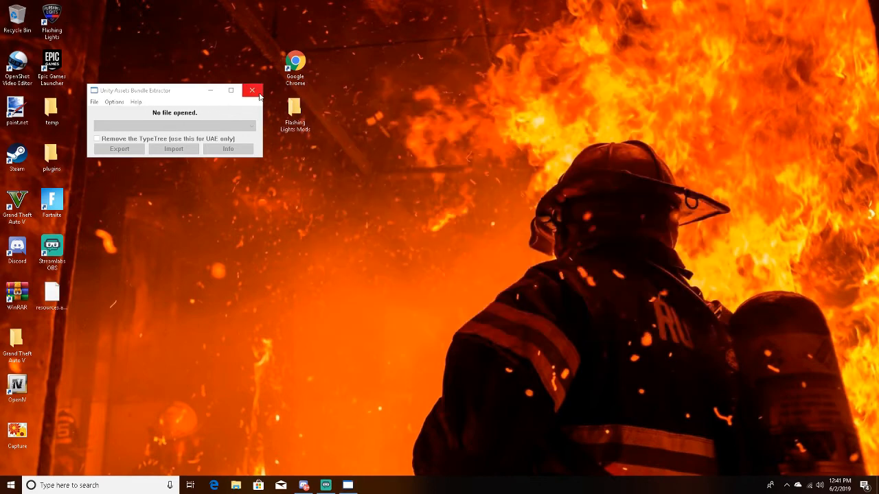
{"action": "left_click", "coordinate": [252, 90]}
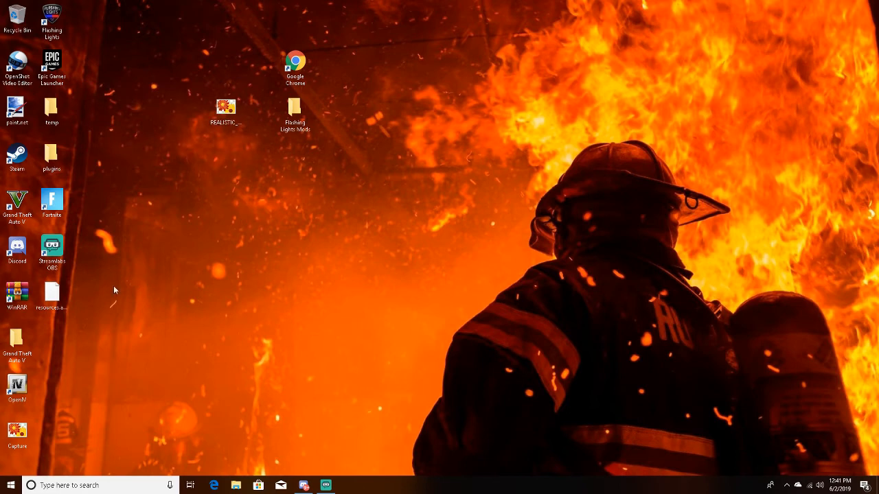
{"action": "left_click_drag", "start_coordinate": [52, 296], "coordinate": [295, 206]}
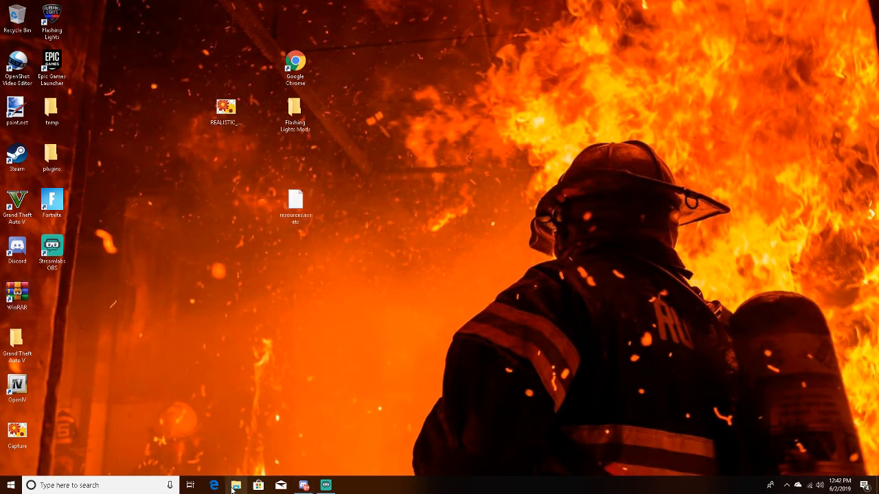
Move the desktop resources.assets into Flashing Lights' flashinglights_Data folder, replacing the original
{"action": "left_click", "coordinate": [236, 485]}
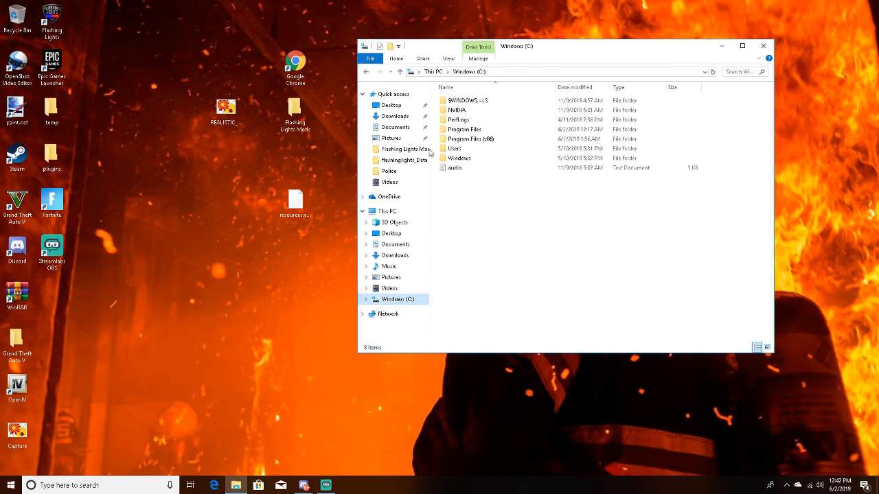
{"action": "double_click", "coordinate": [471, 139]}
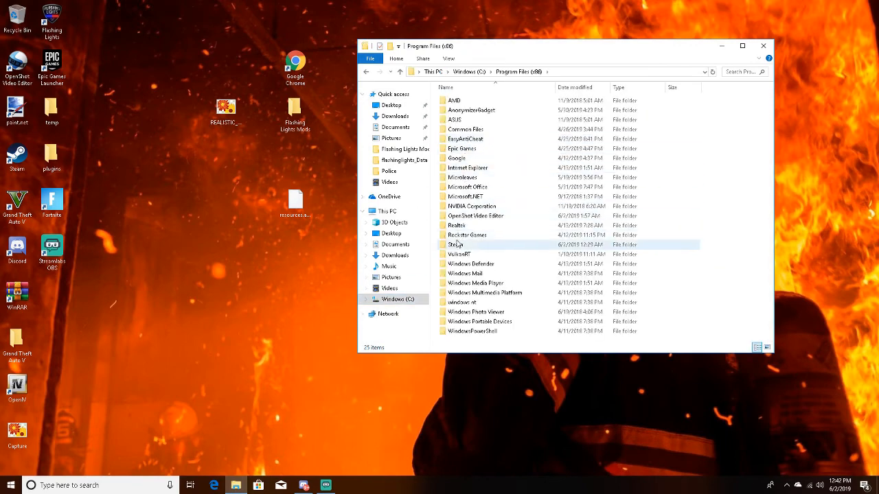
{"action": "double_click", "coordinate": [455, 245]}
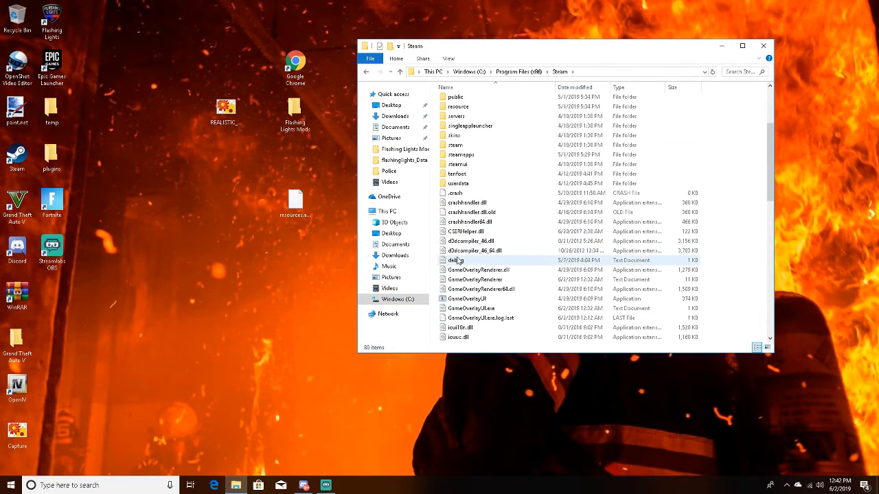
{"action": "double_click", "coordinate": [455, 154]}
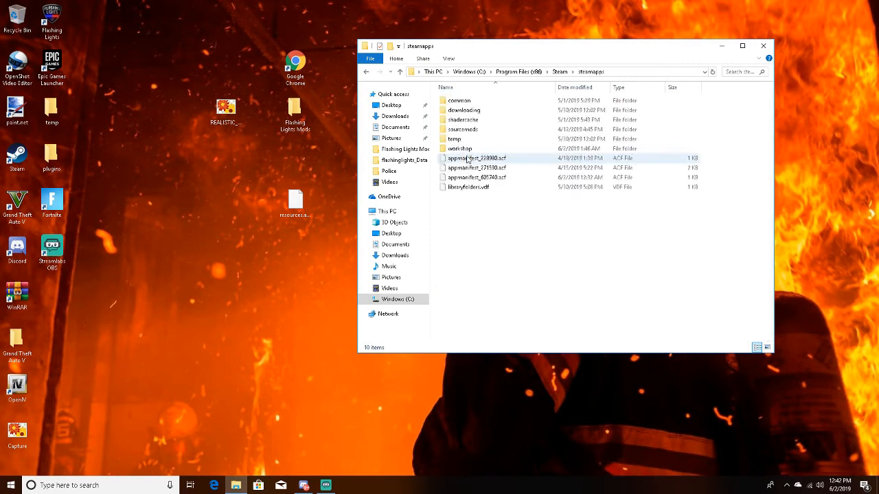
{"action": "double_click", "coordinate": [459, 100]}
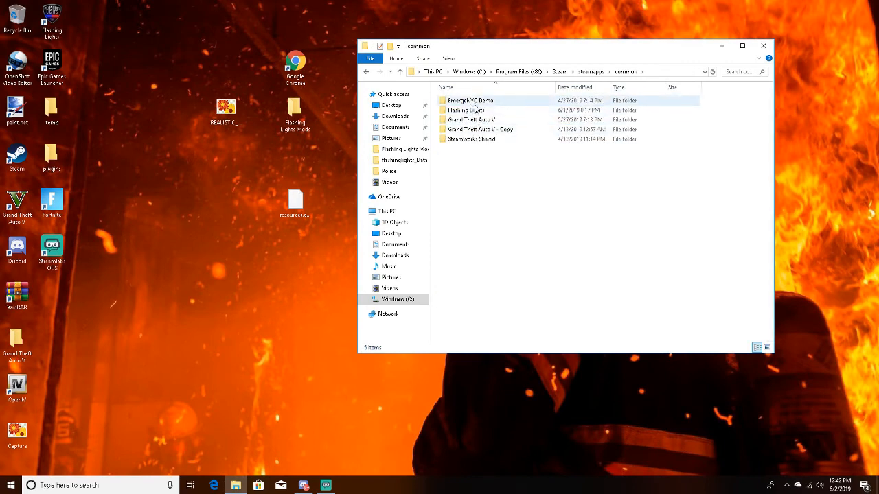
{"action": "double_click", "coordinate": [465, 110]}
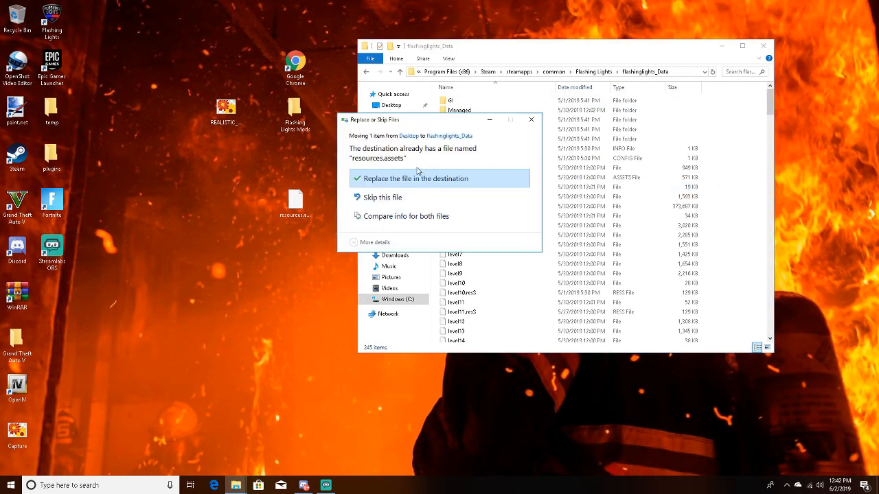
{"action": "left_click", "coordinate": [416, 179]}
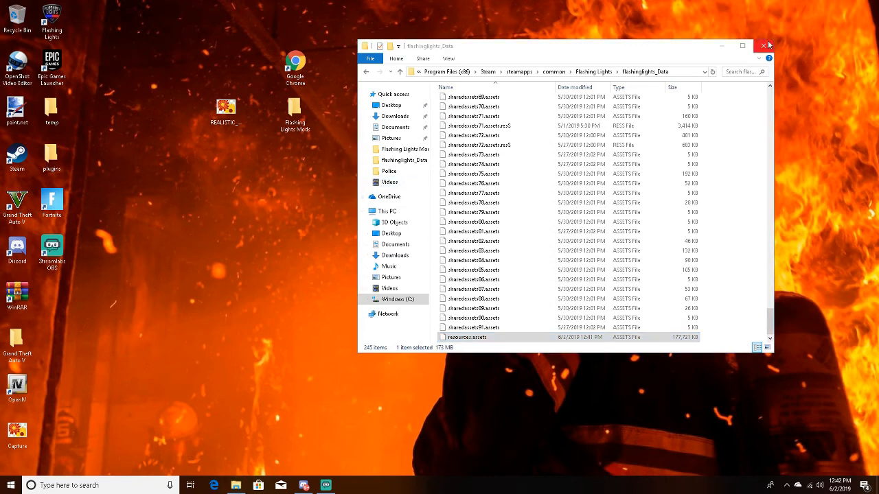
Close the flashinglights_Data File Explorer window, then drag an item on the desktop
{"action": "left_click", "coordinate": [762, 45]}
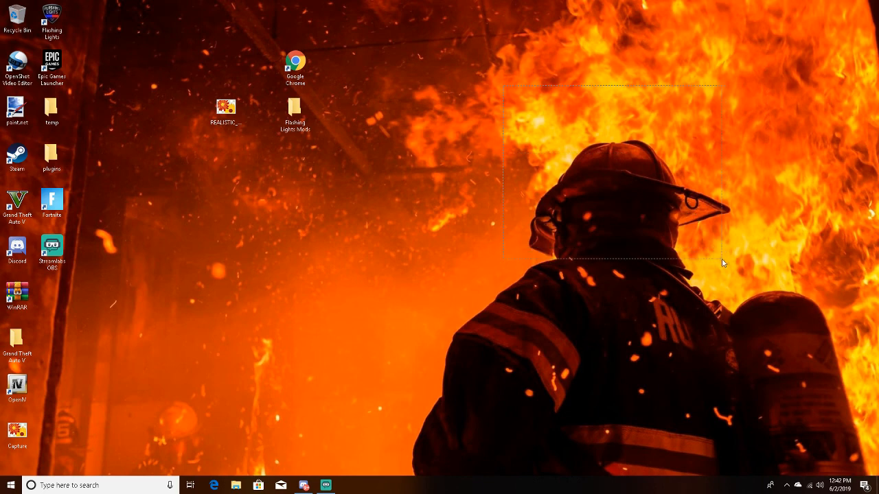
{"action": "left_click_drag", "start_coordinate": [723, 263], "coordinate": [779, 273]}
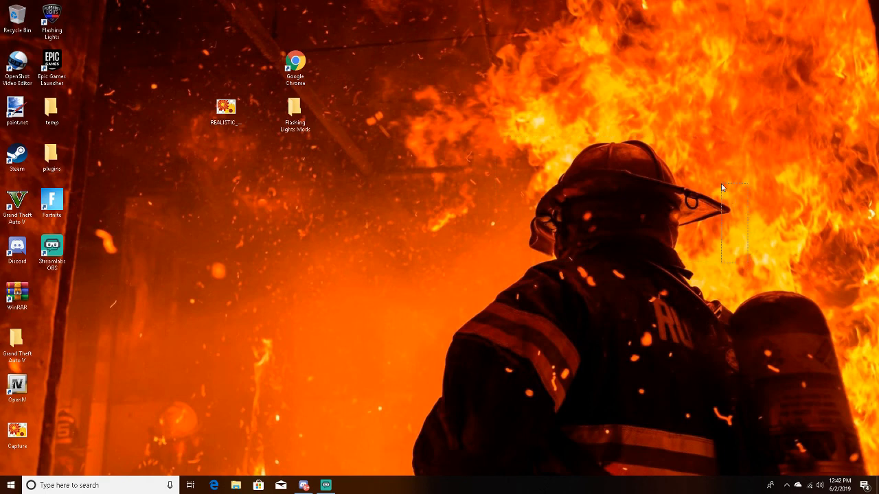
{"action": "mouse_move", "coordinate": [706, 197]}
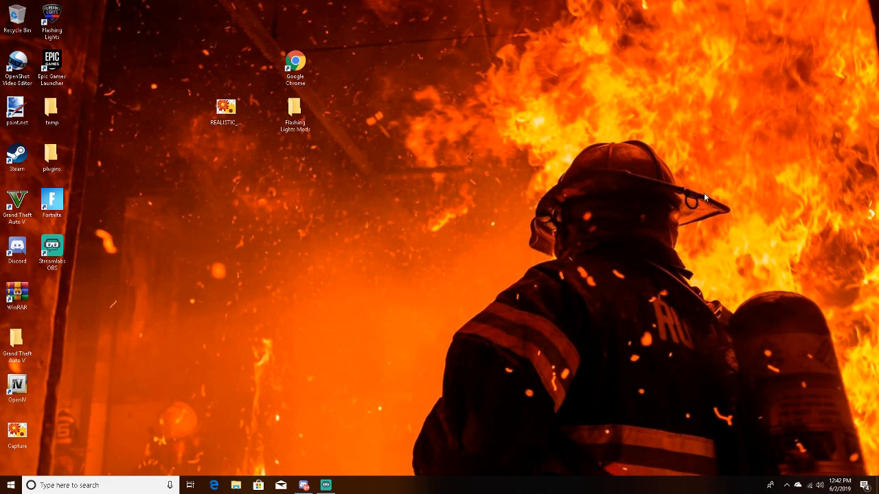